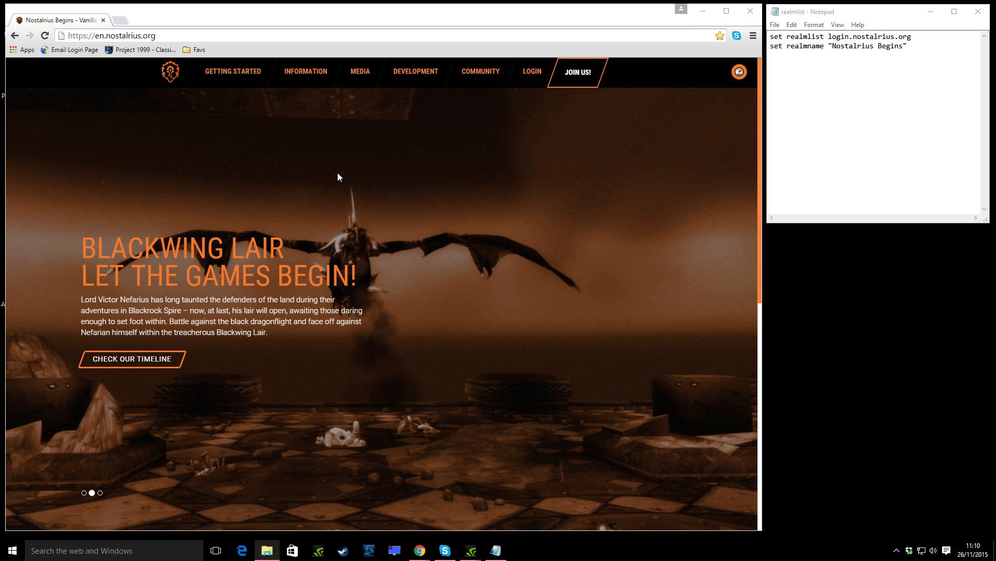
{"action": "mouse_move", "coordinate": [407, 120]}
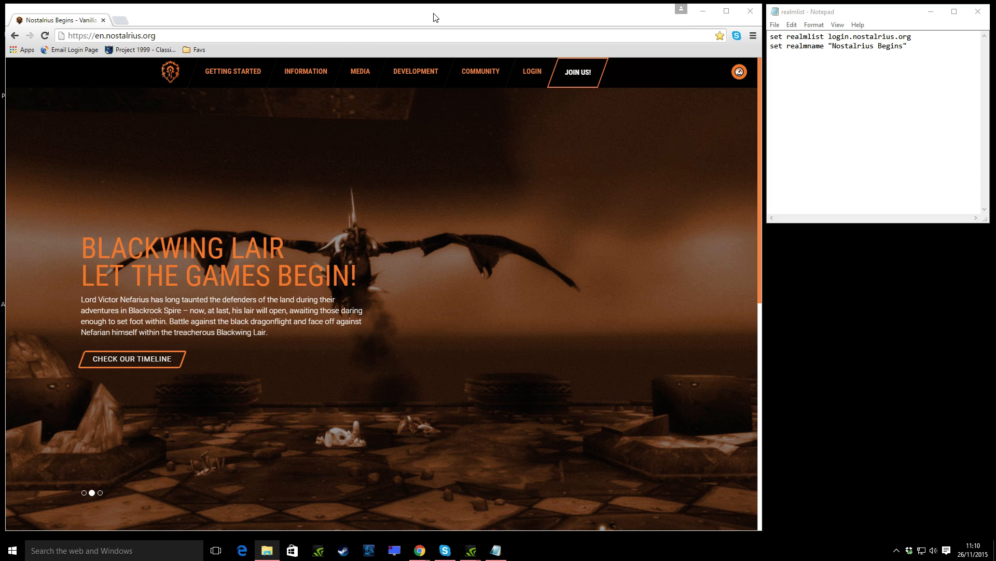
{"action": "mouse_move", "coordinate": [293, 179]}
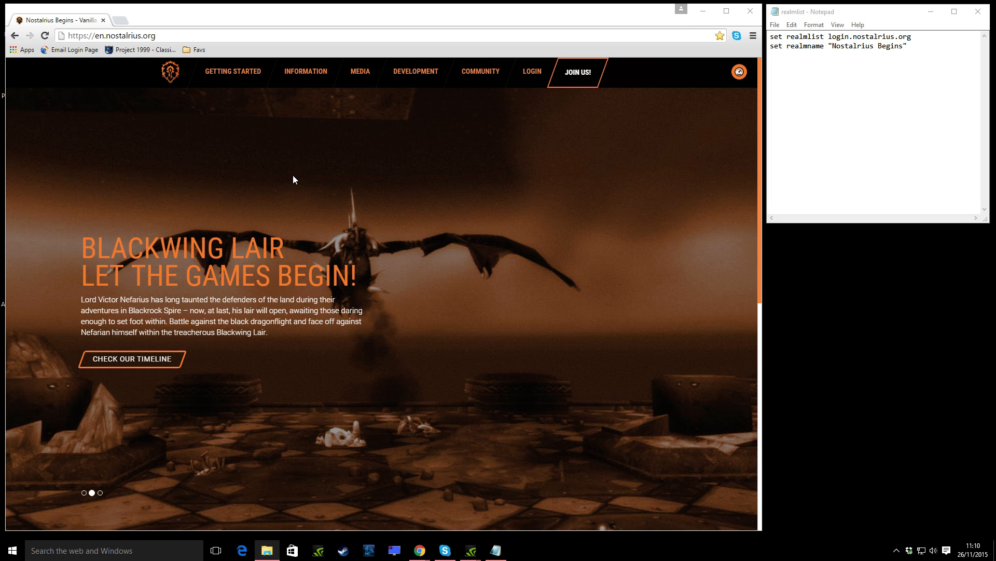
- Open the realmlist file in Notepad and select all its text
{"action": "left_click", "coordinate": [111, 35]}
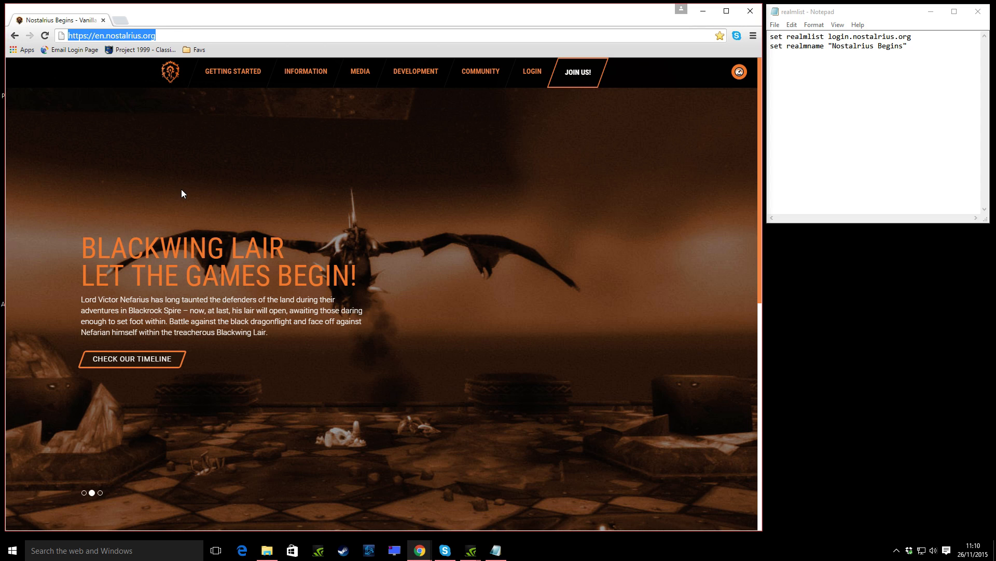
{"action": "mouse_move", "coordinate": [232, 71]}
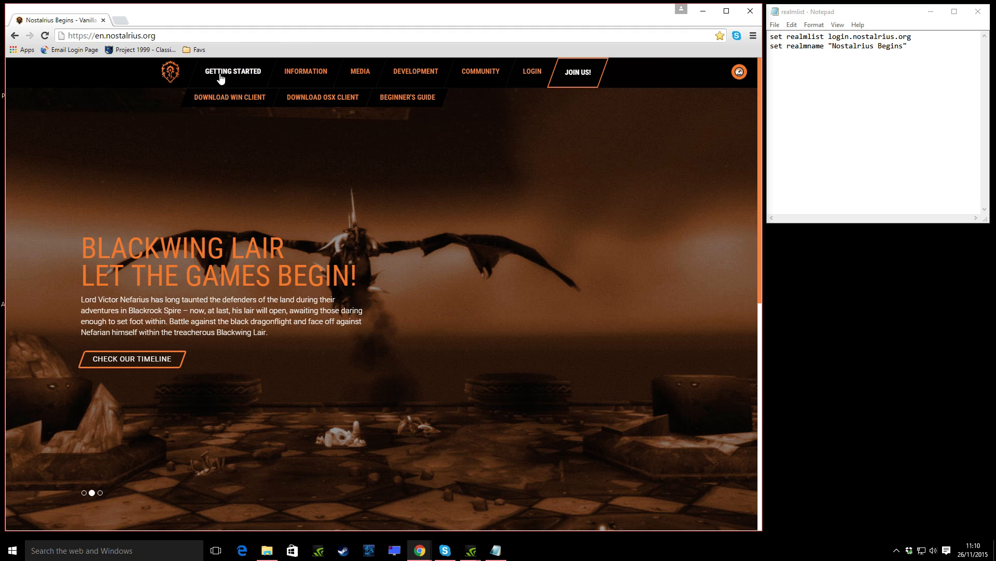
{"action": "mouse_move", "coordinate": [229, 97]}
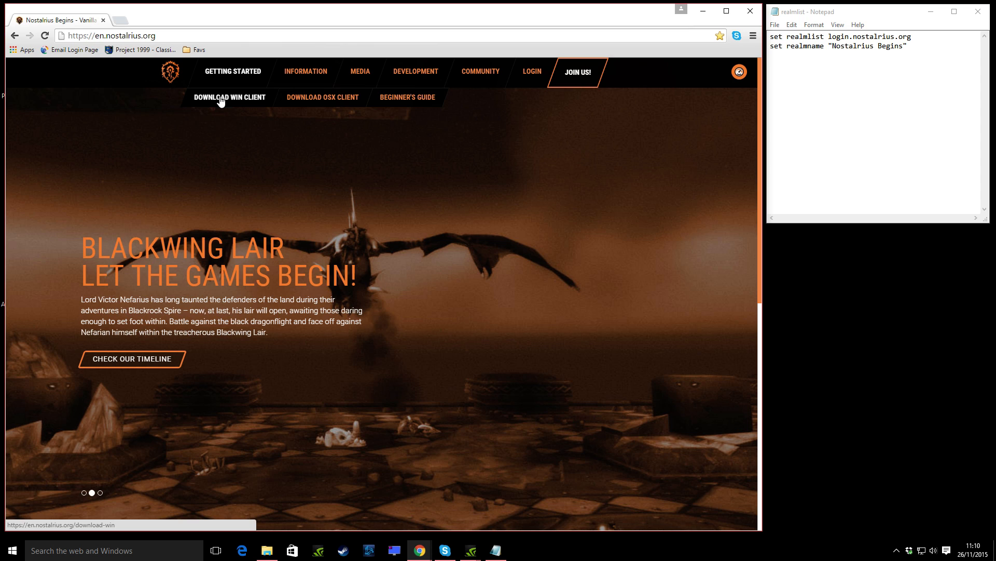
{"action": "mouse_move", "coordinate": [407, 189]}
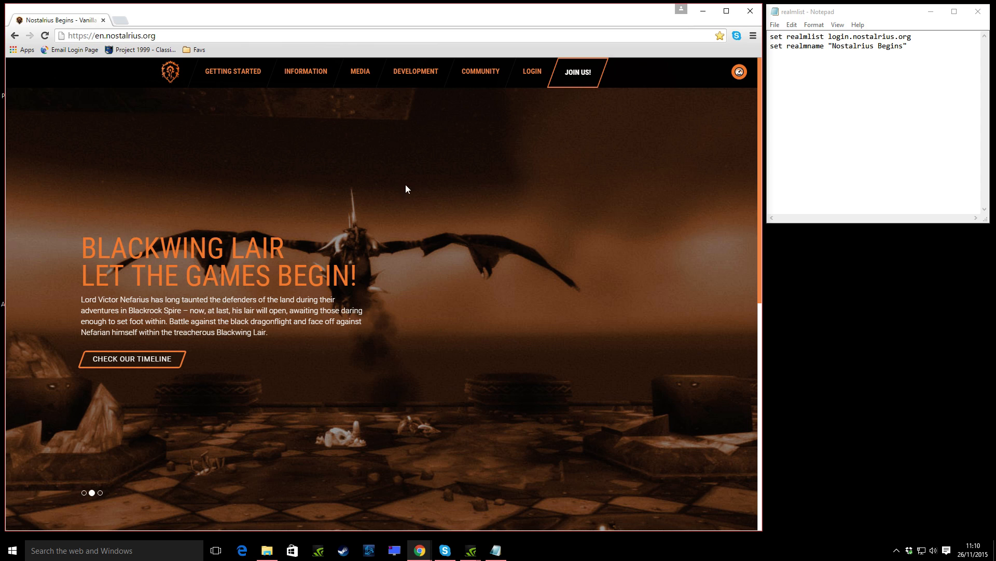
{"action": "mouse_move", "coordinate": [400, 191]}
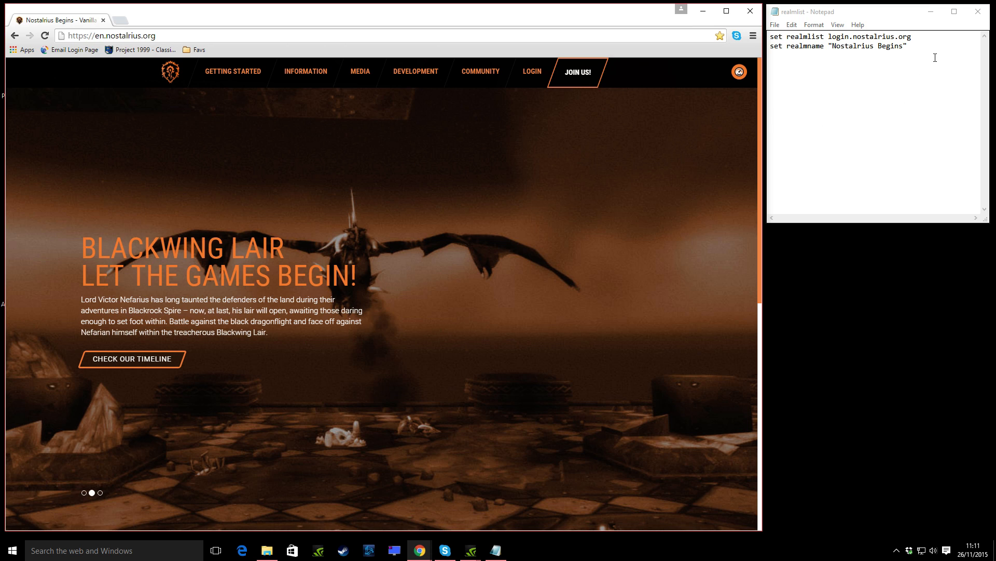
{"action": "mouse_move", "coordinate": [908, 130]}
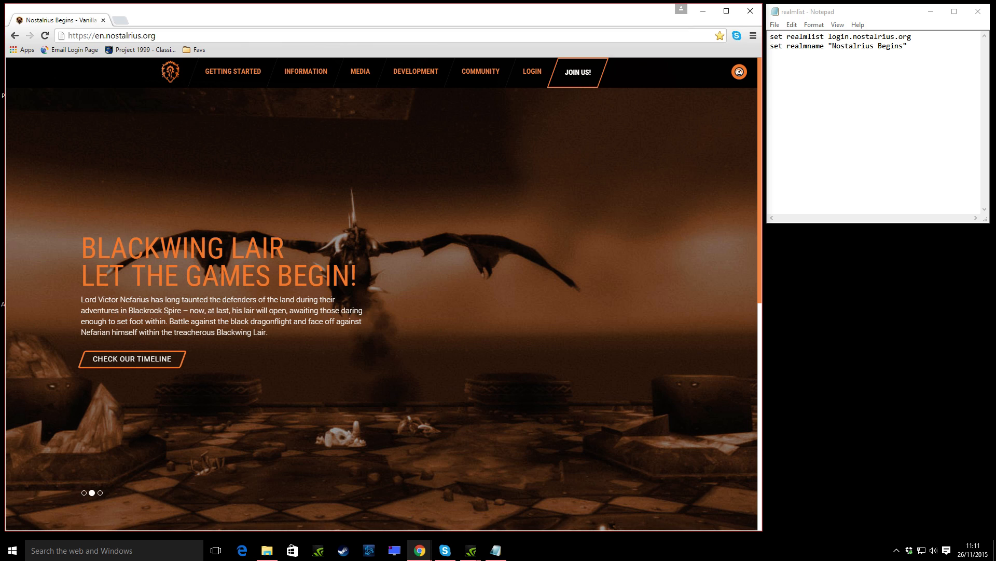
{"action": "left_click", "coordinate": [266, 550]}
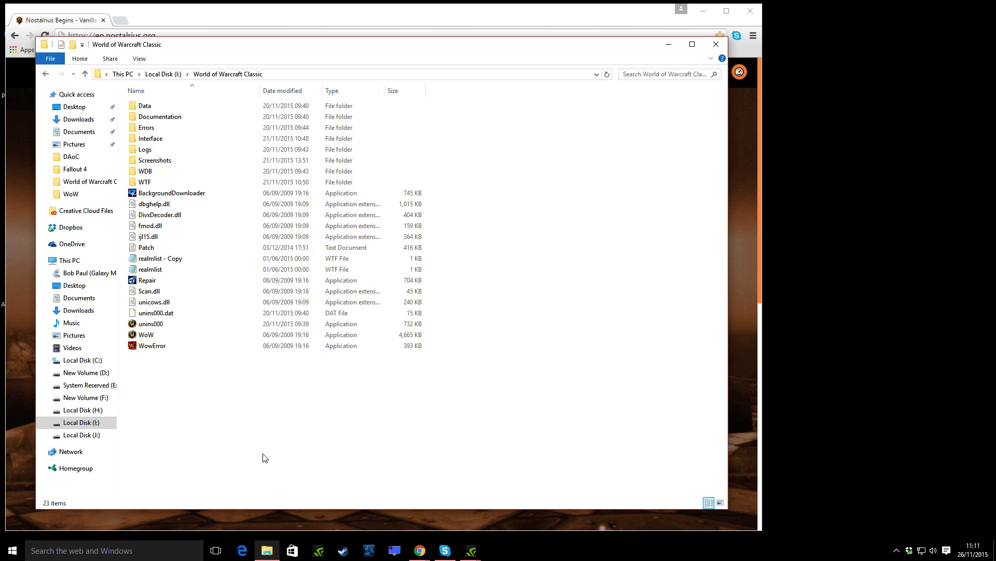
{"action": "double_click", "coordinate": [150, 269]}
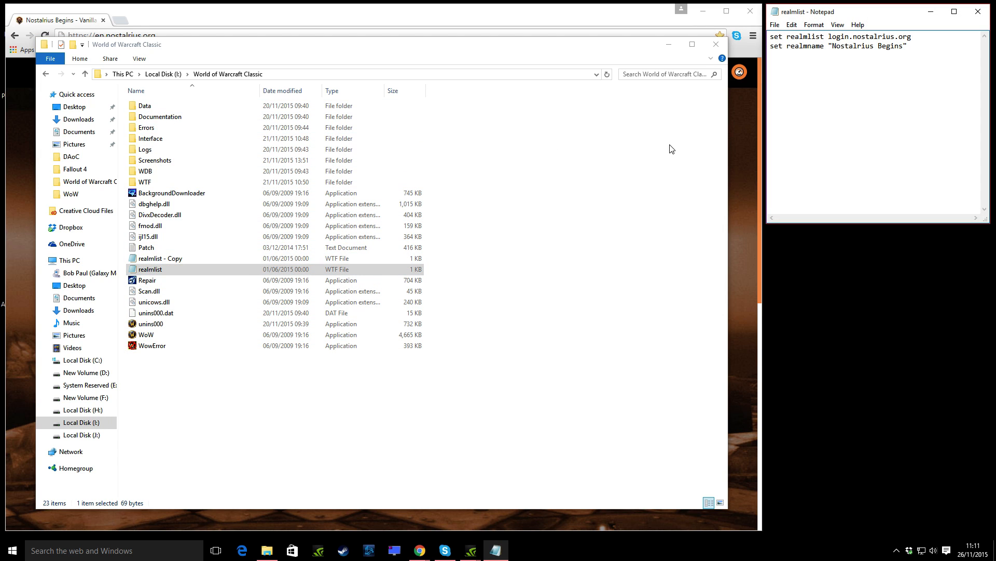
{"action": "key", "text": "ctrl+a"}
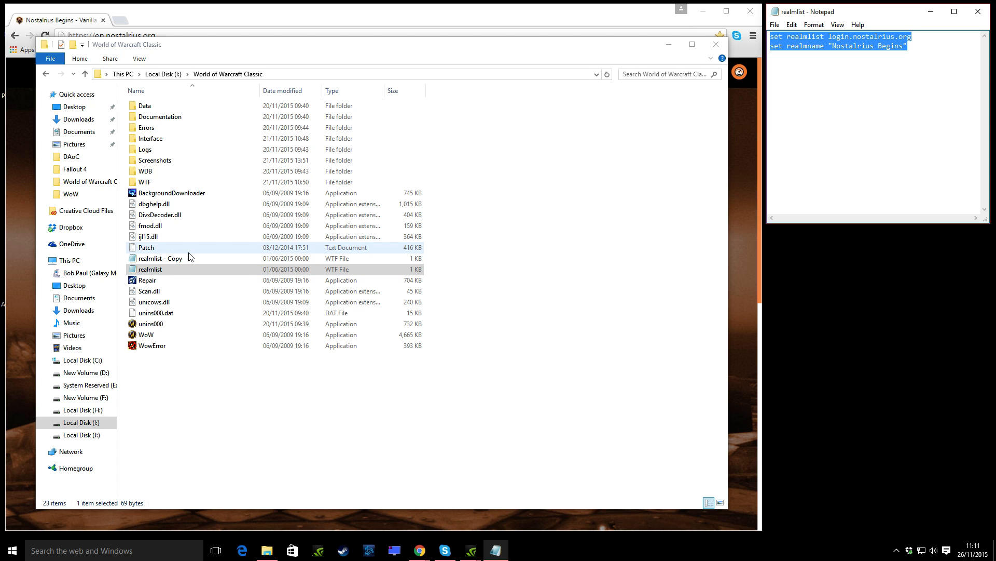
- Reselect the realmlist file in the game folder, then bring the Nostalrius homepage back to full screen
{"action": "left_click", "coordinate": [160, 258]}
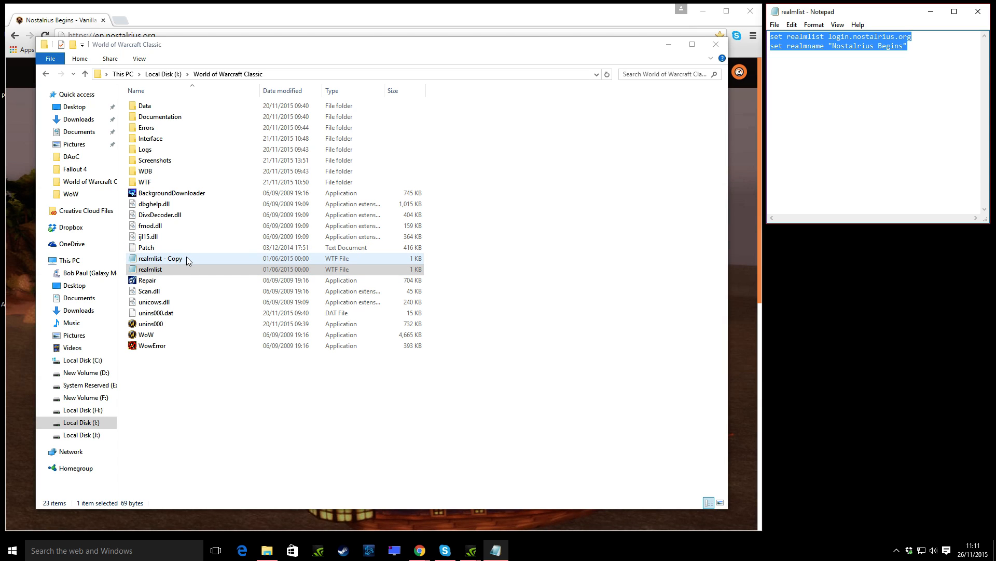
{"action": "left_click", "coordinate": [150, 269]}
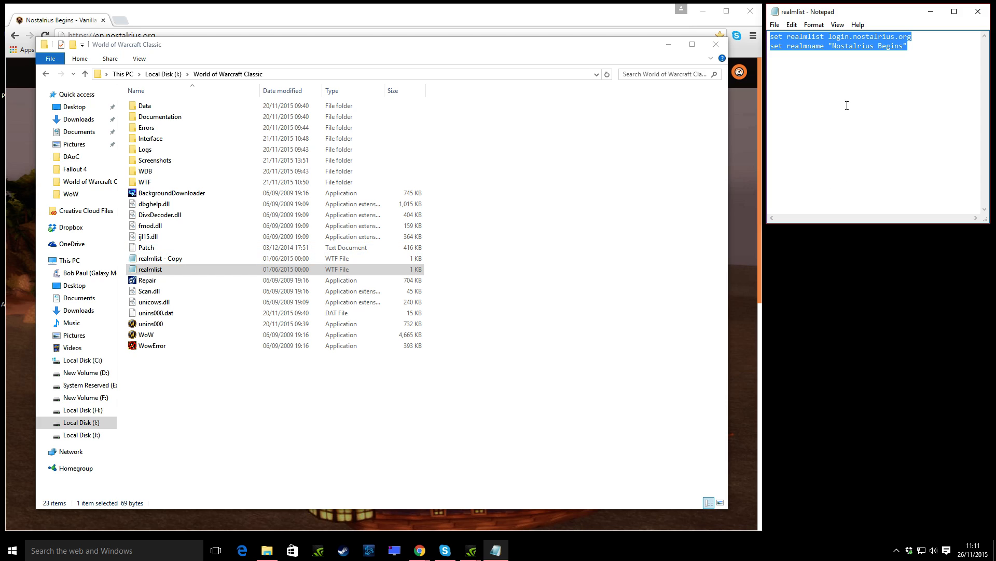
{"action": "left_click", "coordinate": [160, 258]}
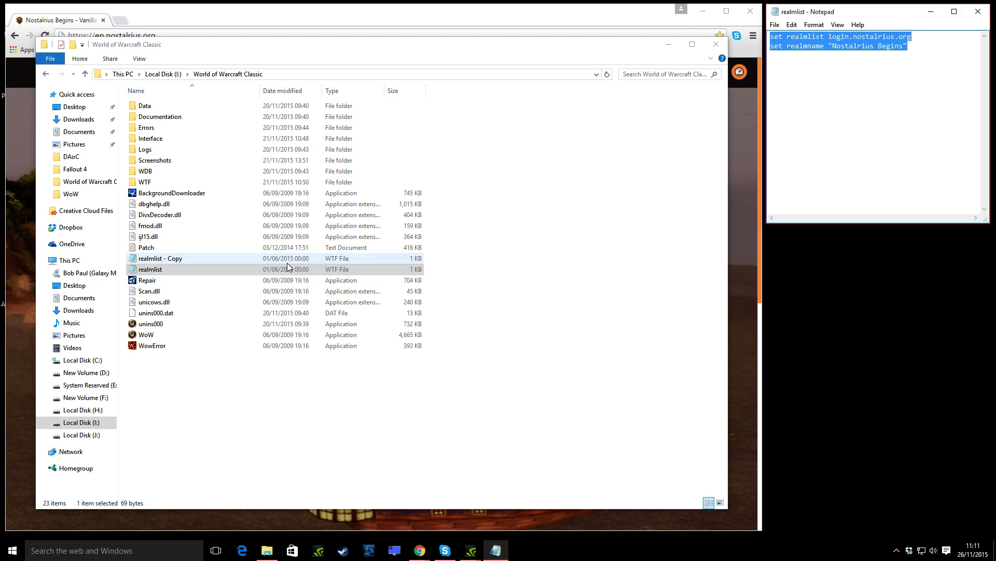
{"action": "left_click", "coordinate": [150, 269]}
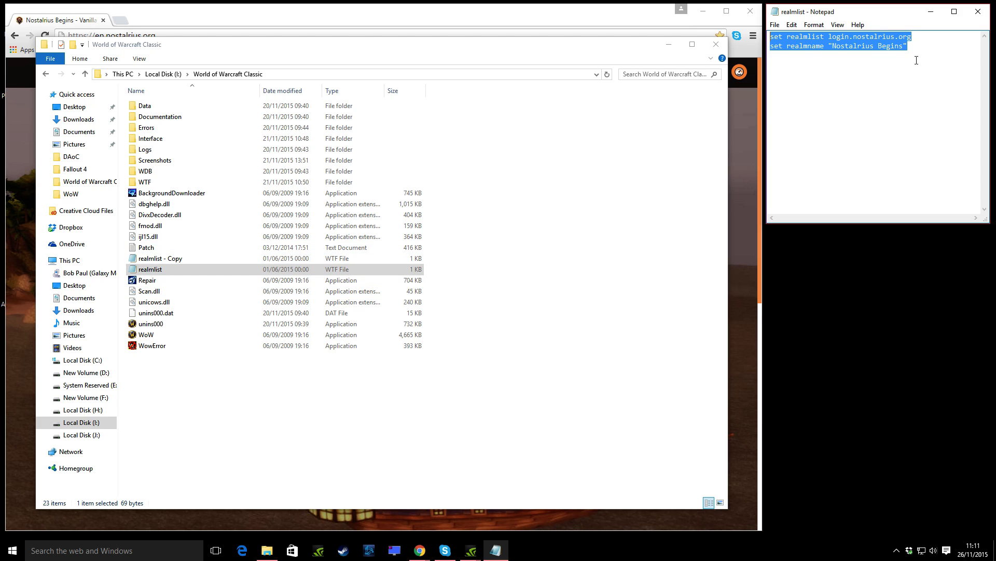
{"action": "left_click", "coordinate": [853, 122]}
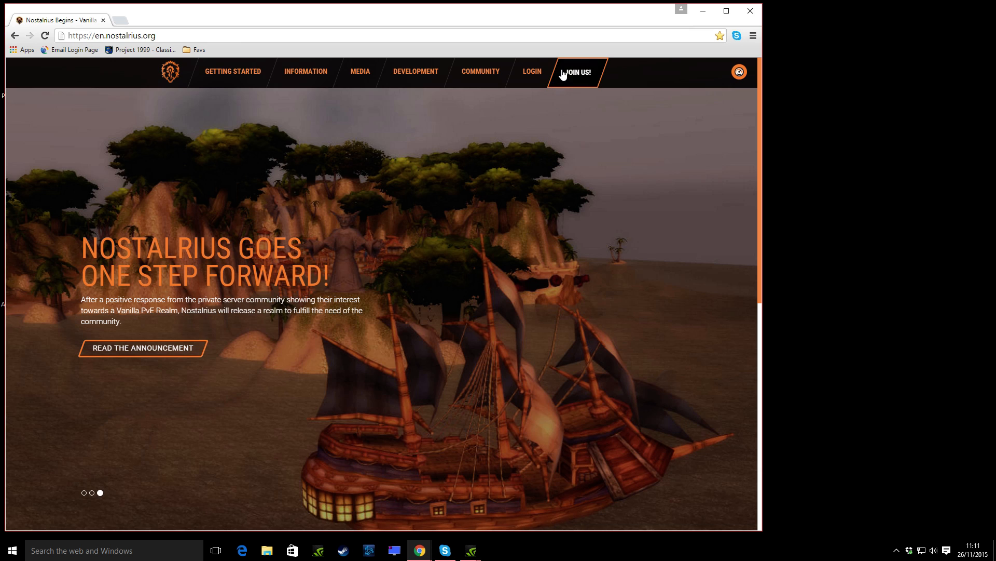
{"action": "mouse_move", "coordinate": [233, 70]}
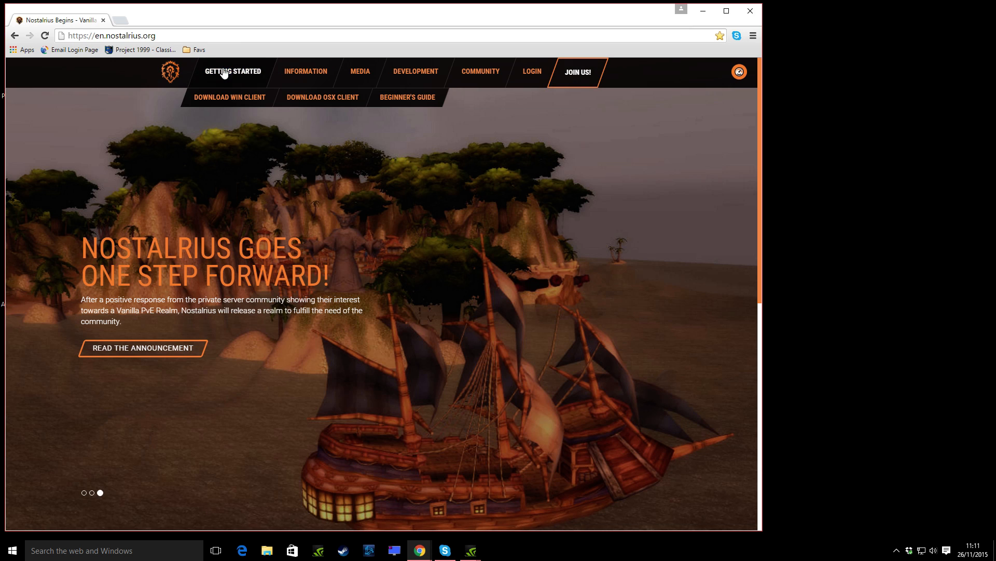
{"action": "mouse_move", "coordinate": [343, 272]}
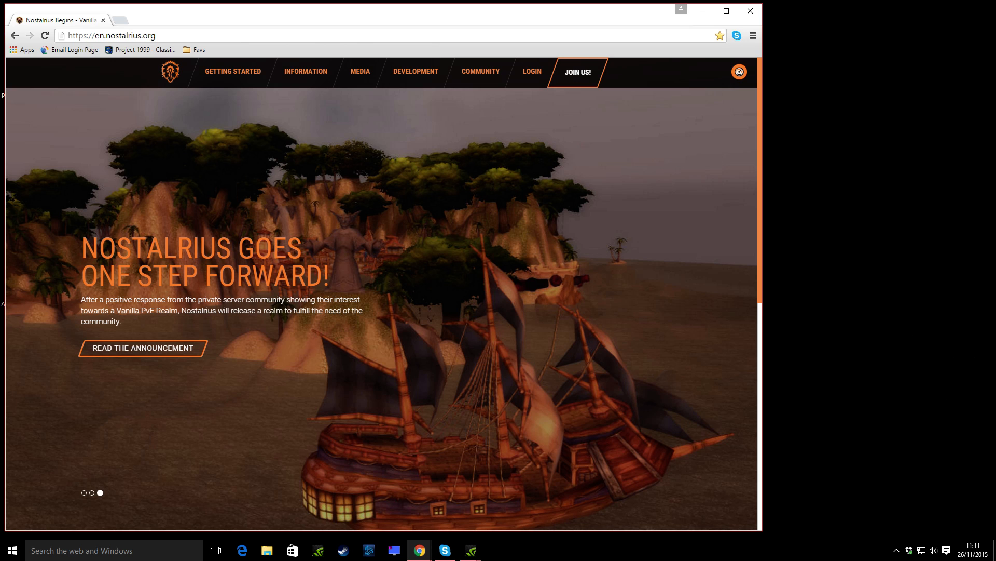
- Open realmlist from I:\World of Warcraft Classic in Notepad, then close File Explorer
{"action": "left_click", "coordinate": [266, 550]}
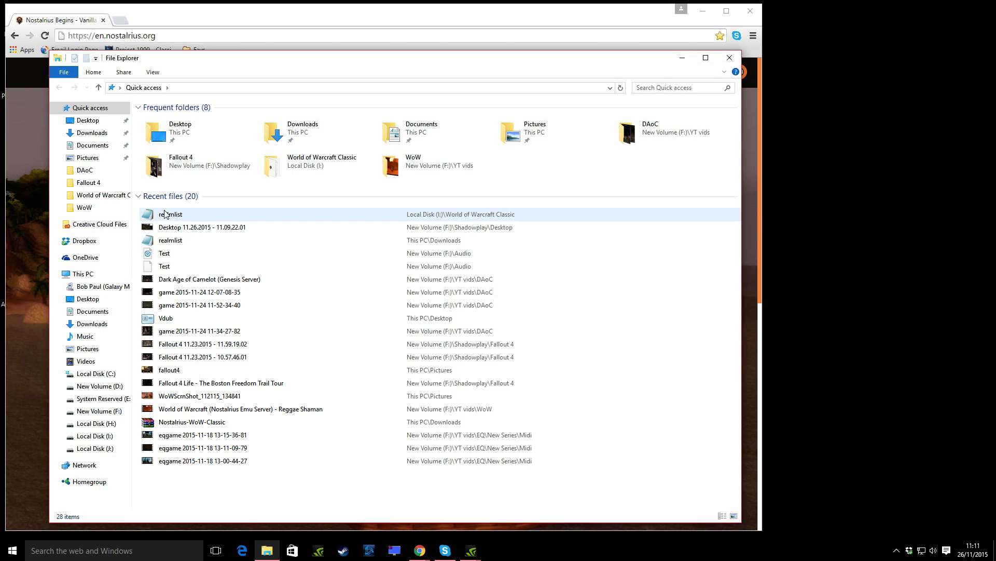
{"action": "left_click", "coordinate": [96, 436]}
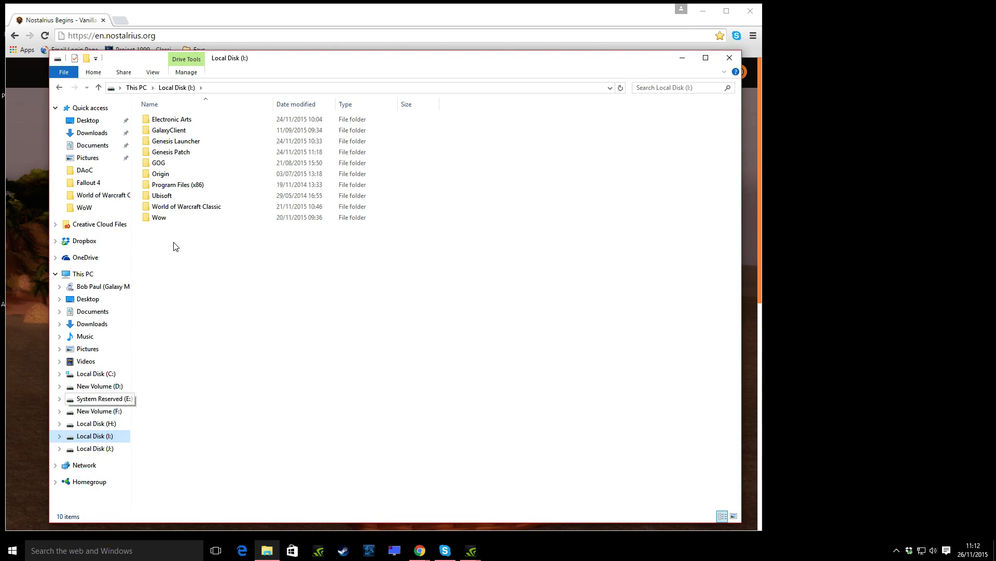
{"action": "double_click", "coordinate": [186, 206]}
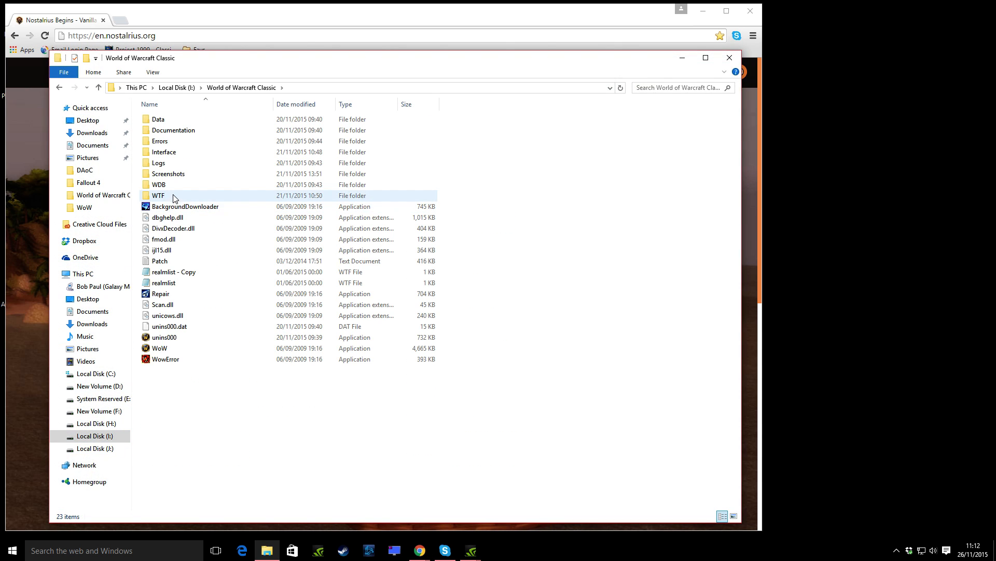
{"action": "left_click", "coordinate": [164, 282]}
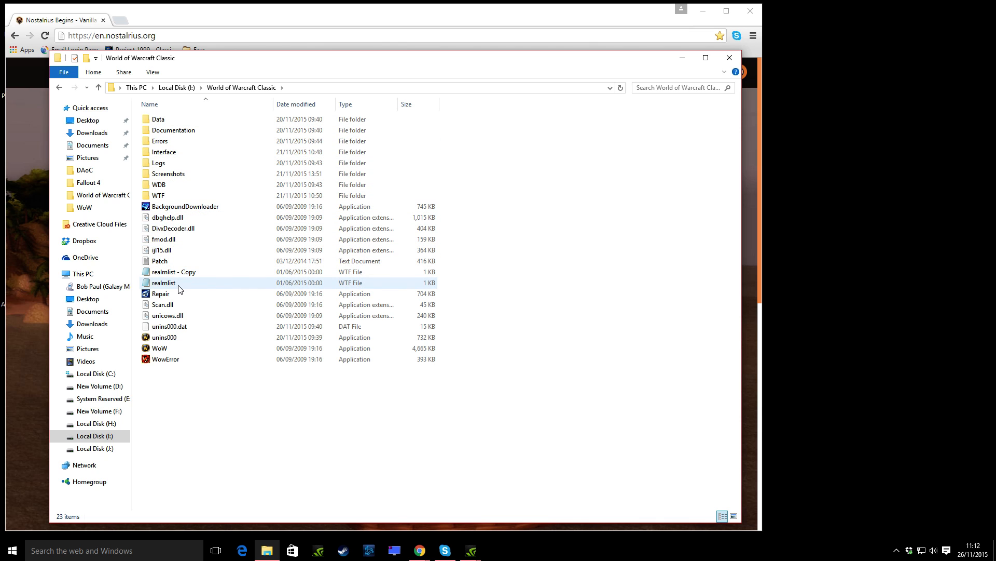
{"action": "double_click", "coordinate": [164, 282]}
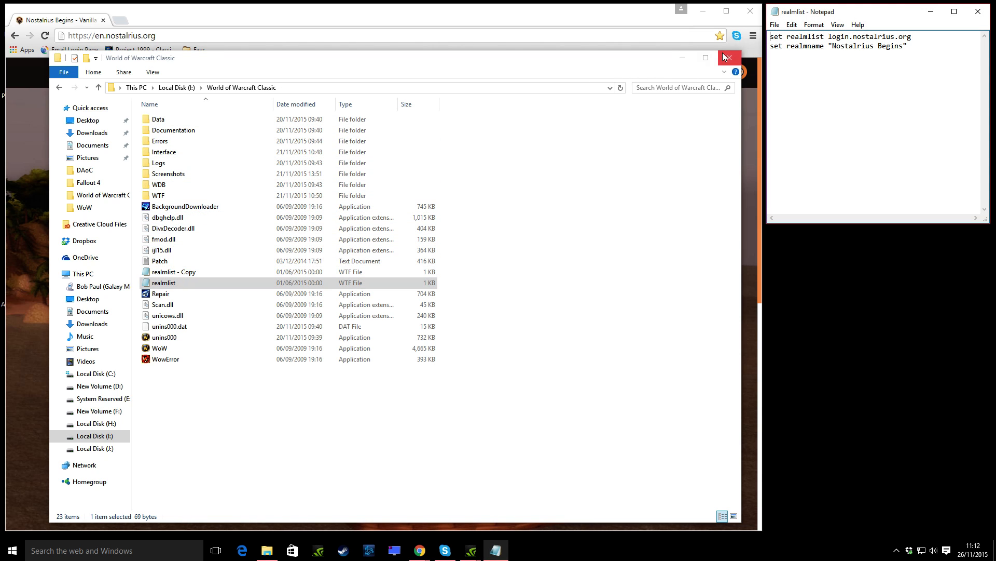
{"action": "left_click", "coordinate": [728, 57]}
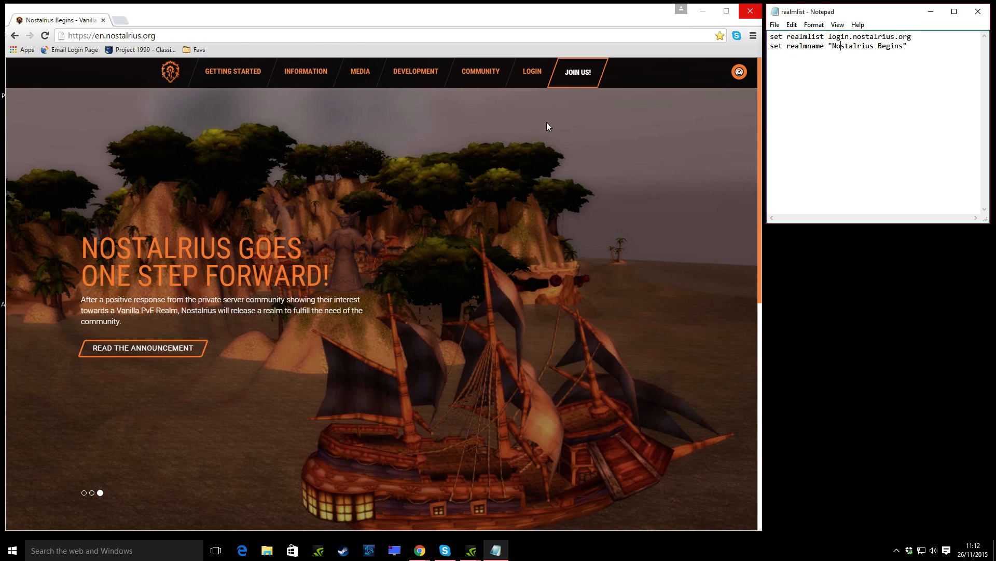
{"action": "left_click", "coordinate": [577, 71]}
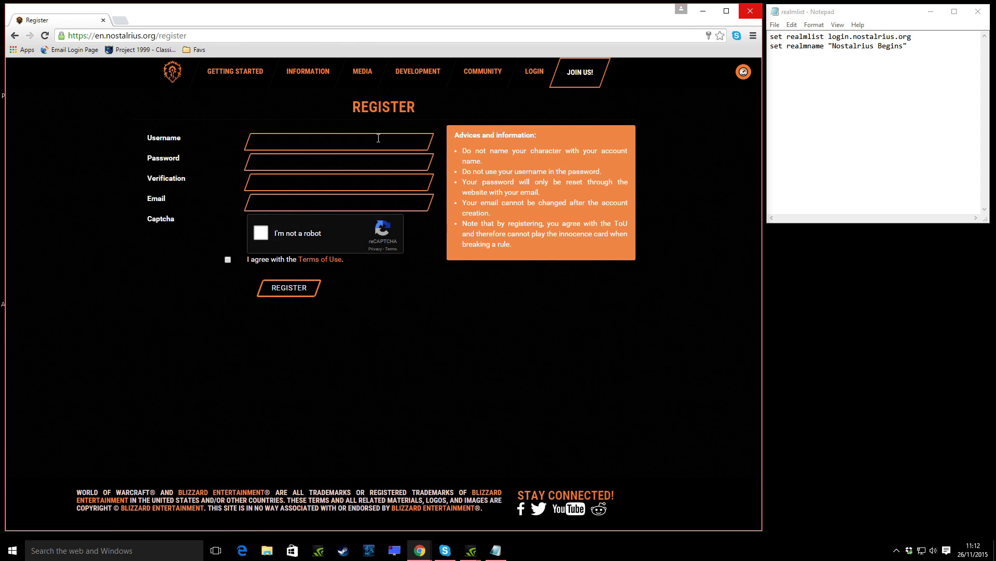
{"action": "mouse_move", "coordinate": [419, 290]}
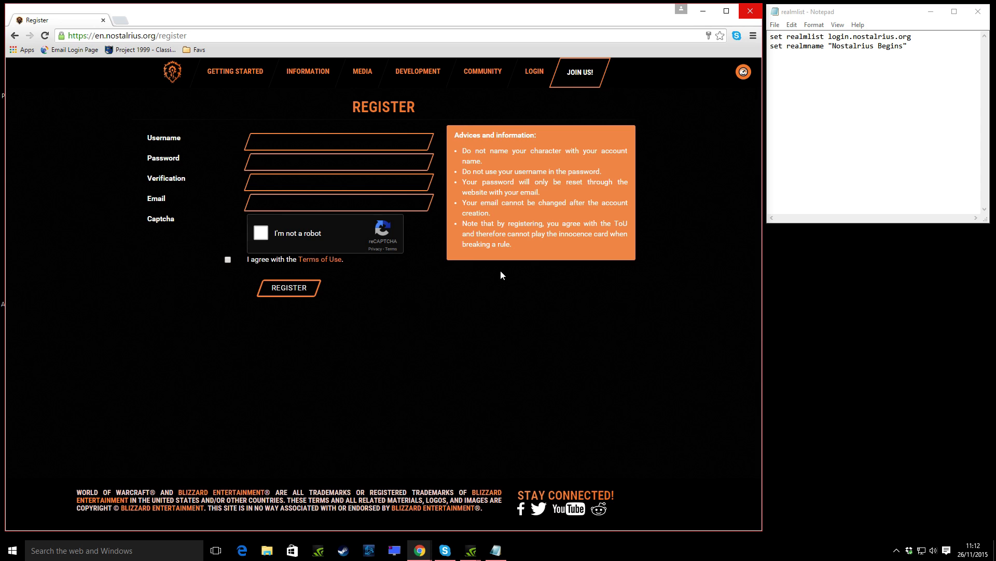
{"action": "mouse_move", "coordinate": [512, 268]}
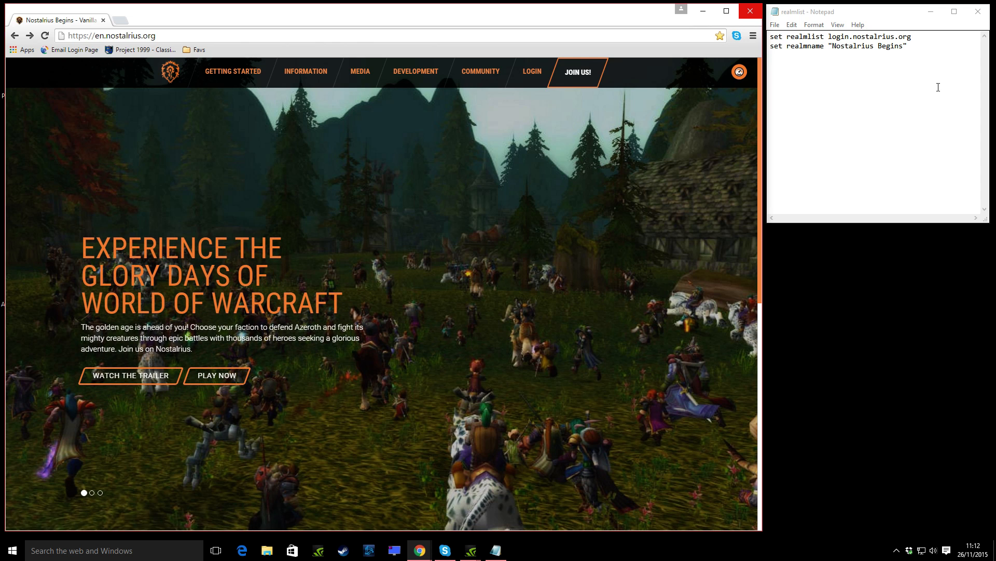
- Select all realmlist text in Notepad and return to the Nostalrius registration page
{"action": "key", "text": "ctrl+a"}
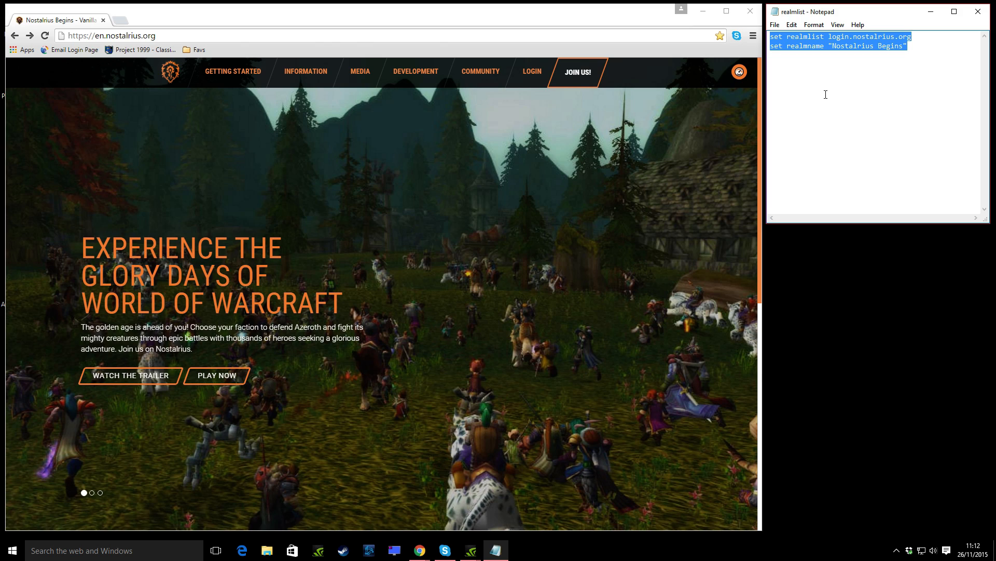
{"action": "left_click", "coordinate": [850, 76]}
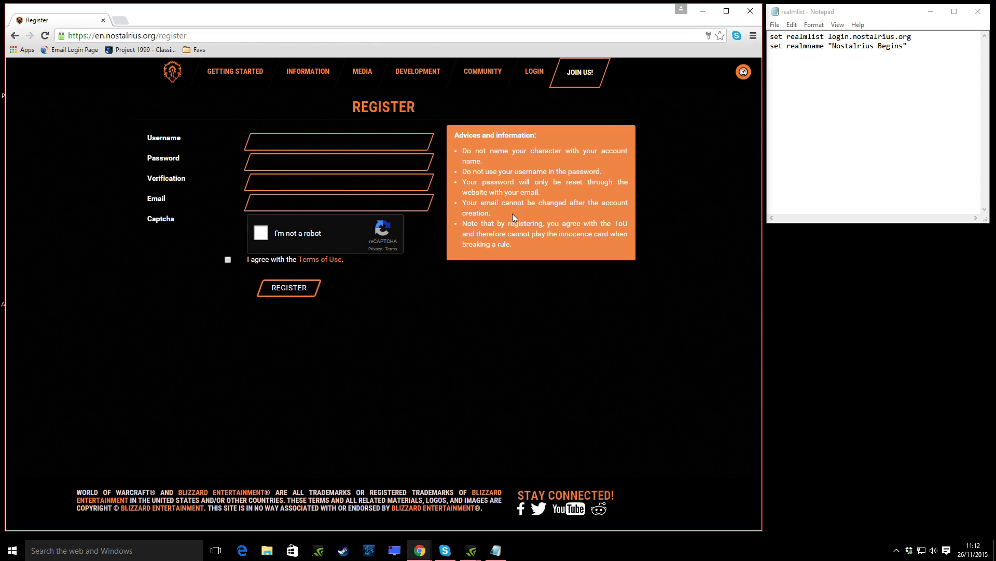
{"action": "mouse_move", "coordinate": [234, 70]}
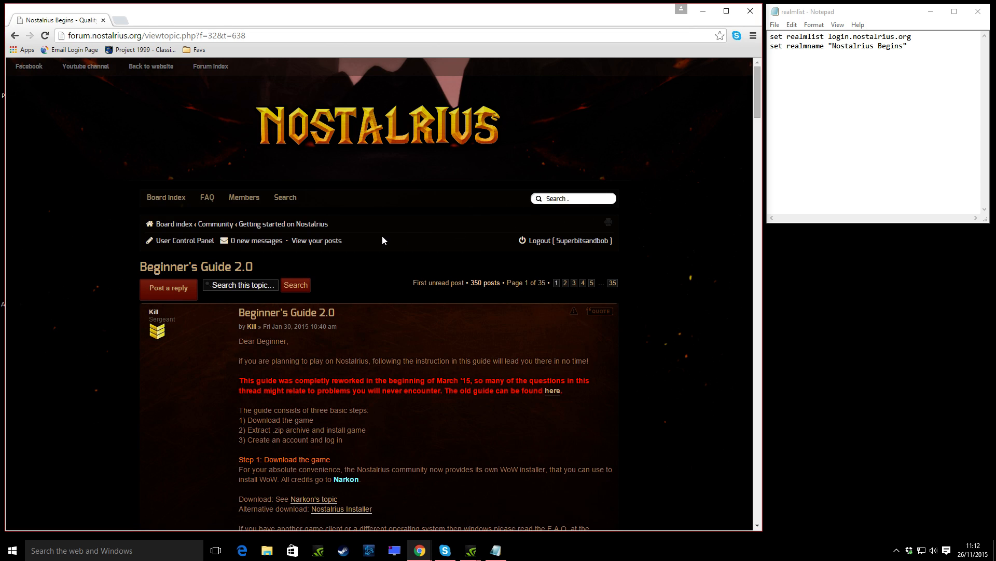
- Scroll the Beginner's Guide 2.0 thread past Steps 1–3 to the realmlist FAQ
{"action": "scroll", "scroll_direction": "down", "scroll_amount": 3}
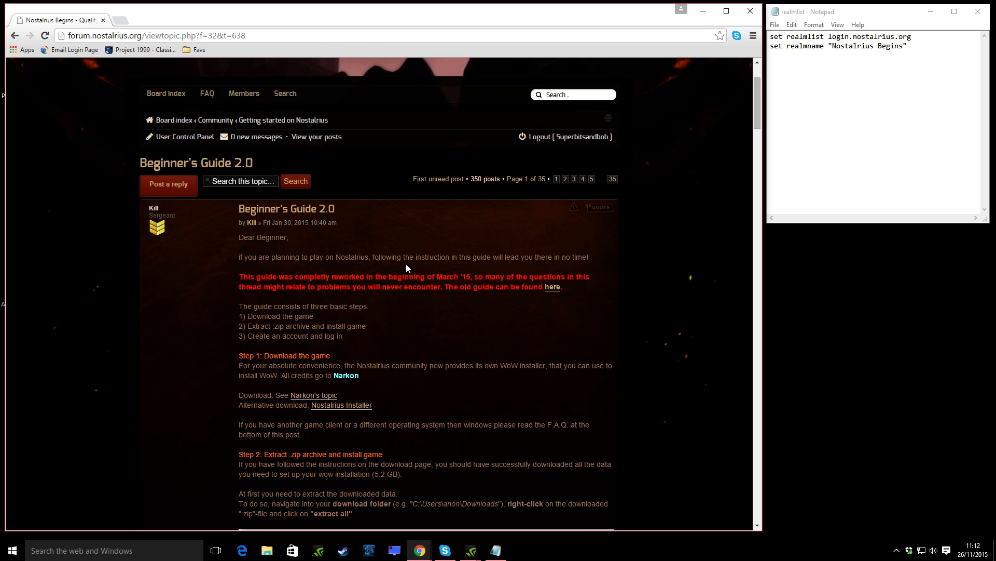
{"action": "mouse_move", "coordinate": [480, 243]}
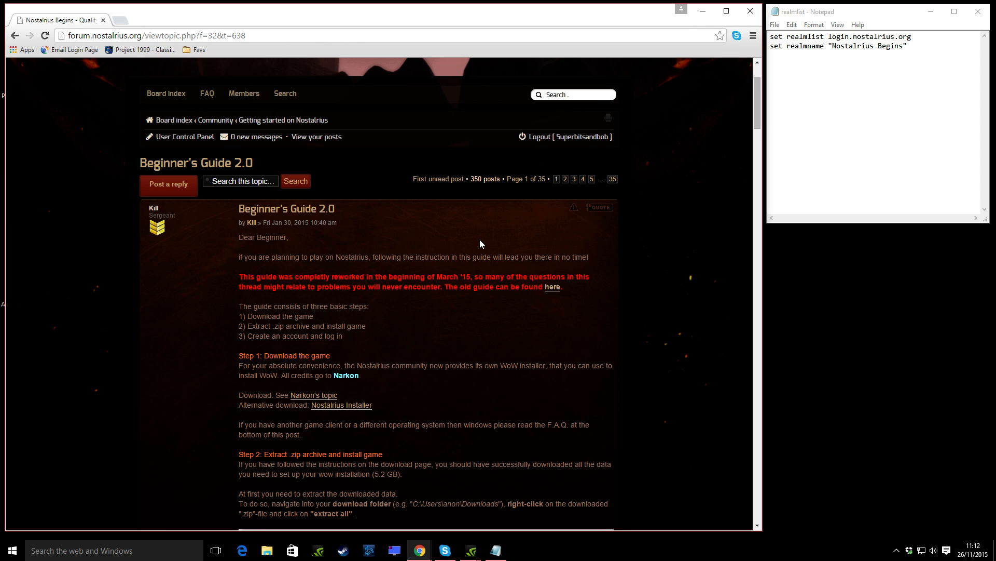
{"action": "scroll", "scroll_direction": "down", "scroll_amount": 3}
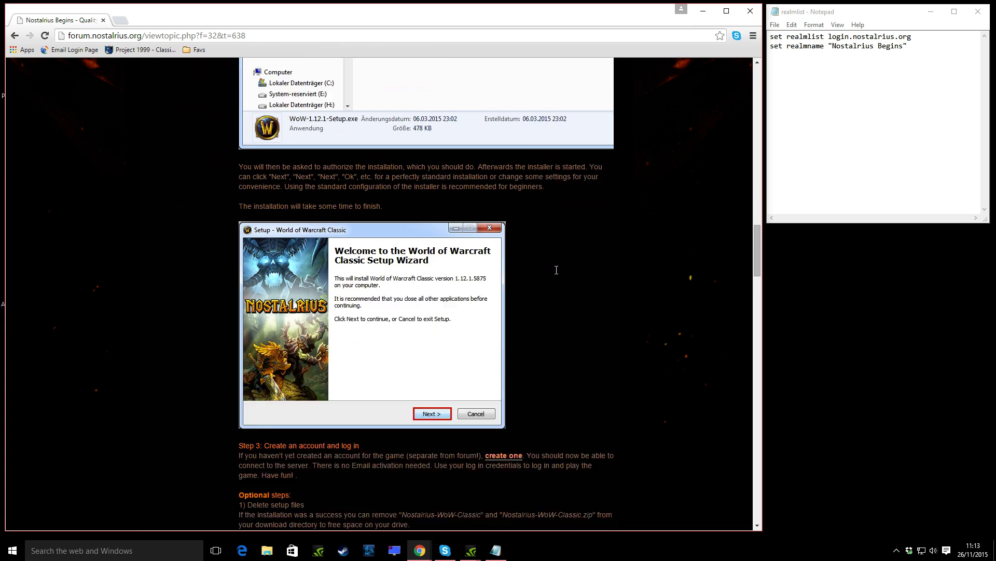
{"action": "scroll", "scroll_direction": "down", "scroll_amount": 3}
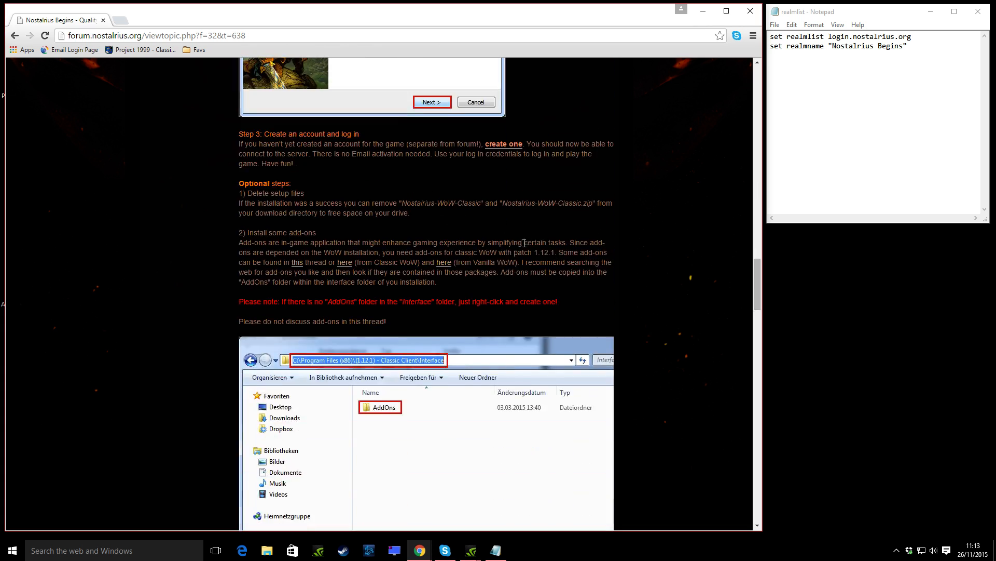
{"action": "mouse_move", "coordinate": [517, 224]}
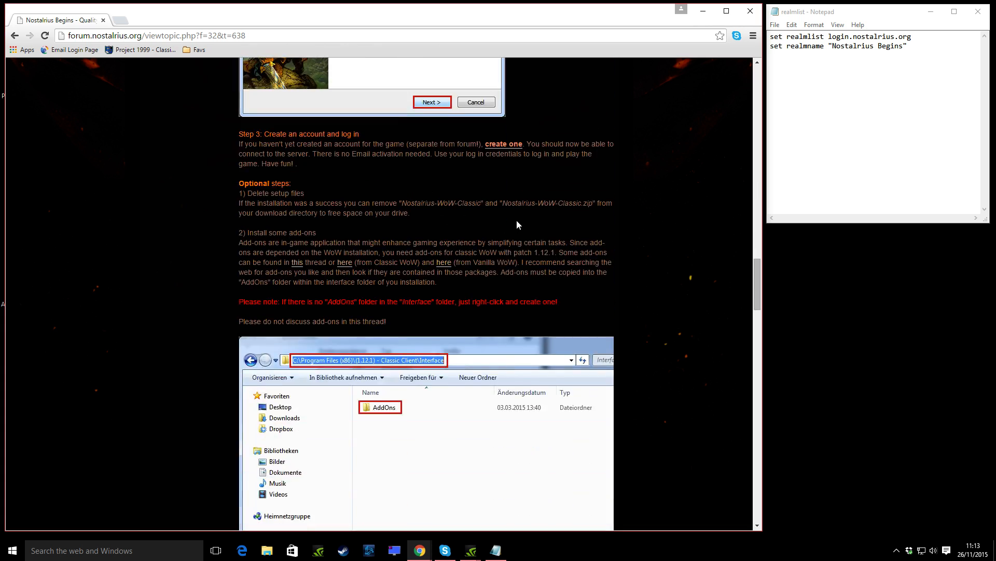
{"action": "mouse_move", "coordinate": [494, 229]}
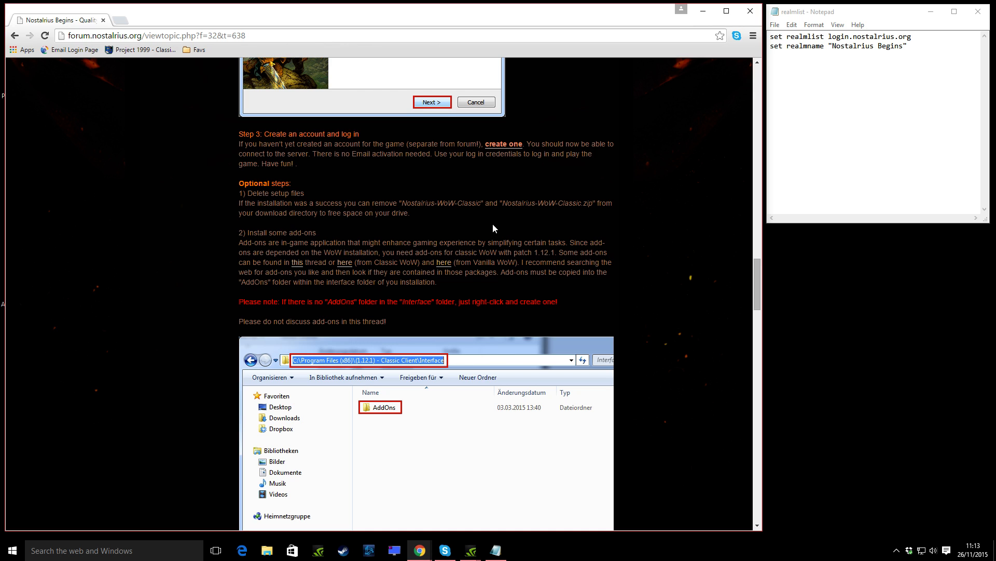
{"action": "scroll", "scroll_direction": "down", "scroll_amount": 3}
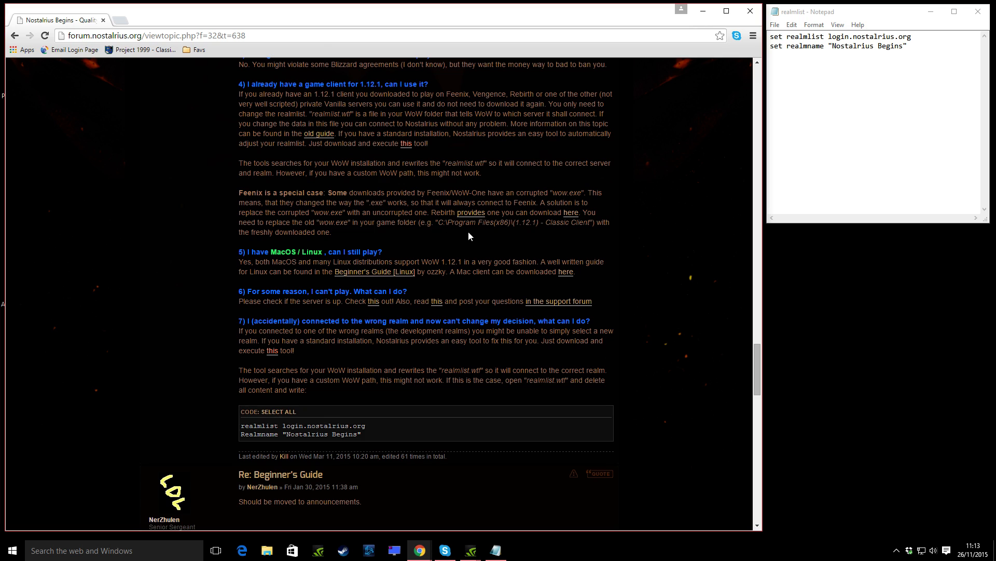
{"action": "scroll", "scroll_direction": "down", "scroll_amount": 3}
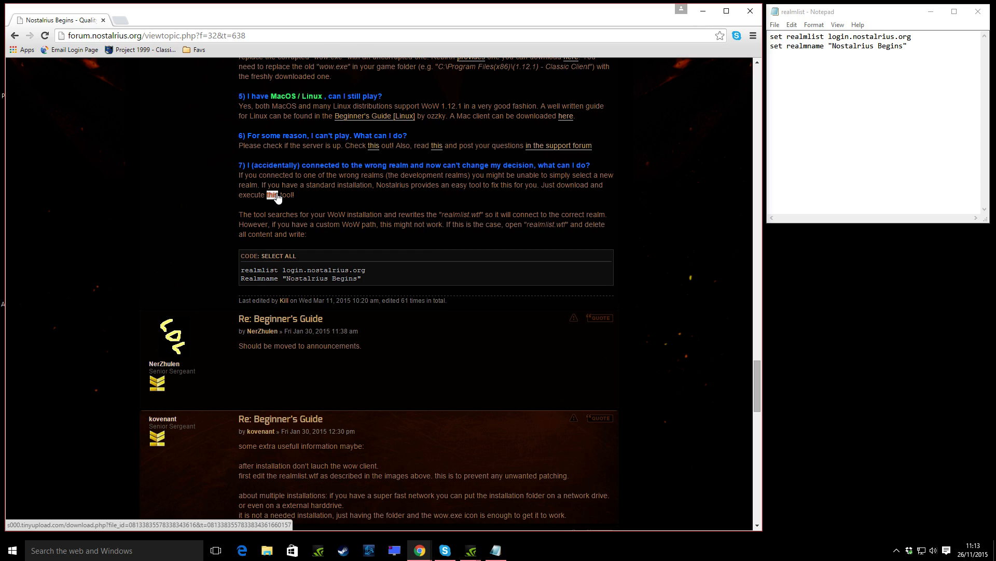
{"action": "mouse_move", "coordinate": [294, 181]}
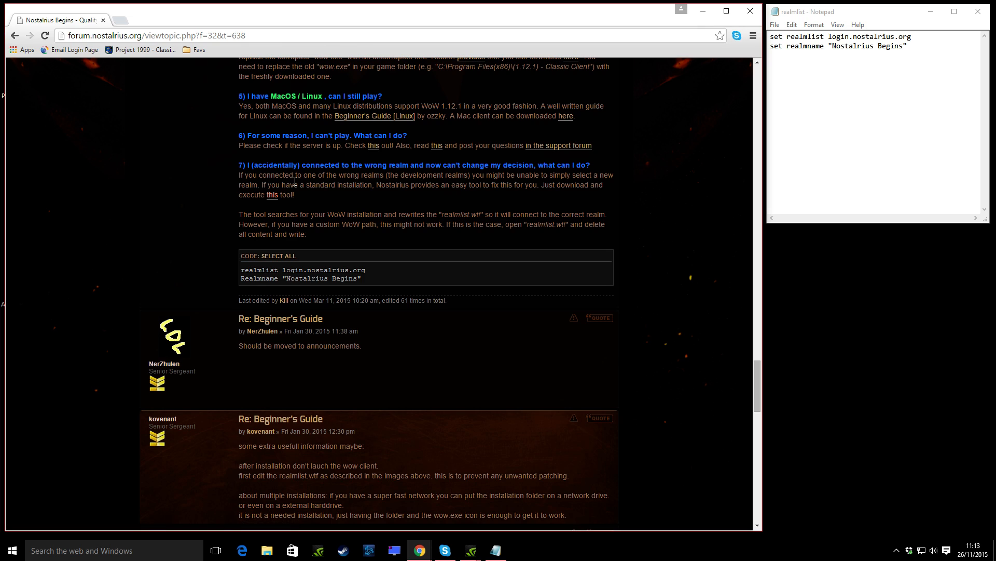